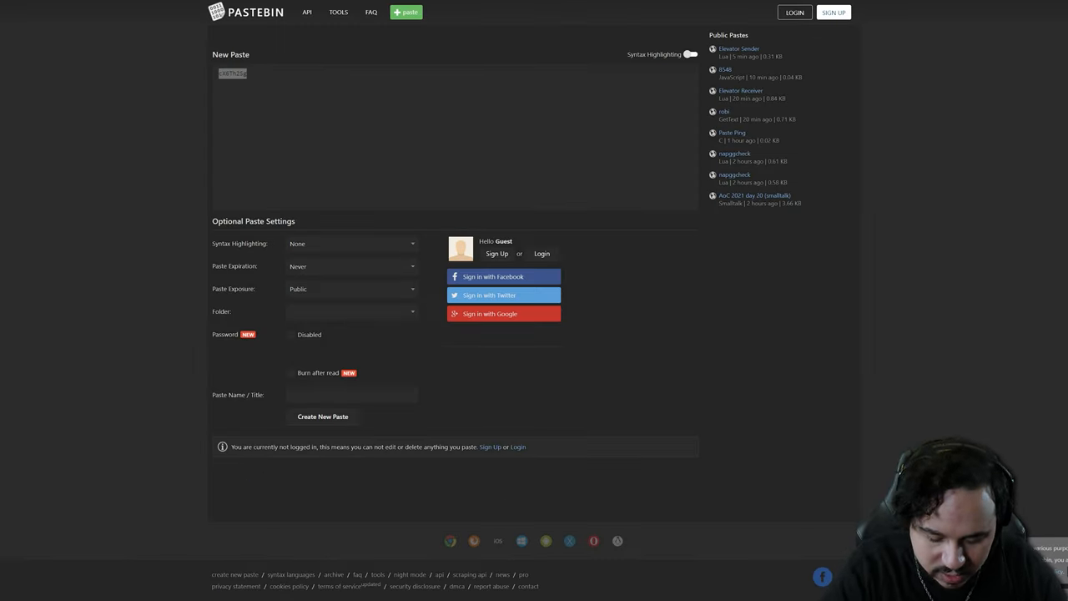
# - Open the cX6Th2Sg paste and copy its raw uggcf://mrebova.arg/ link text
pyautogui.click(322, 417)
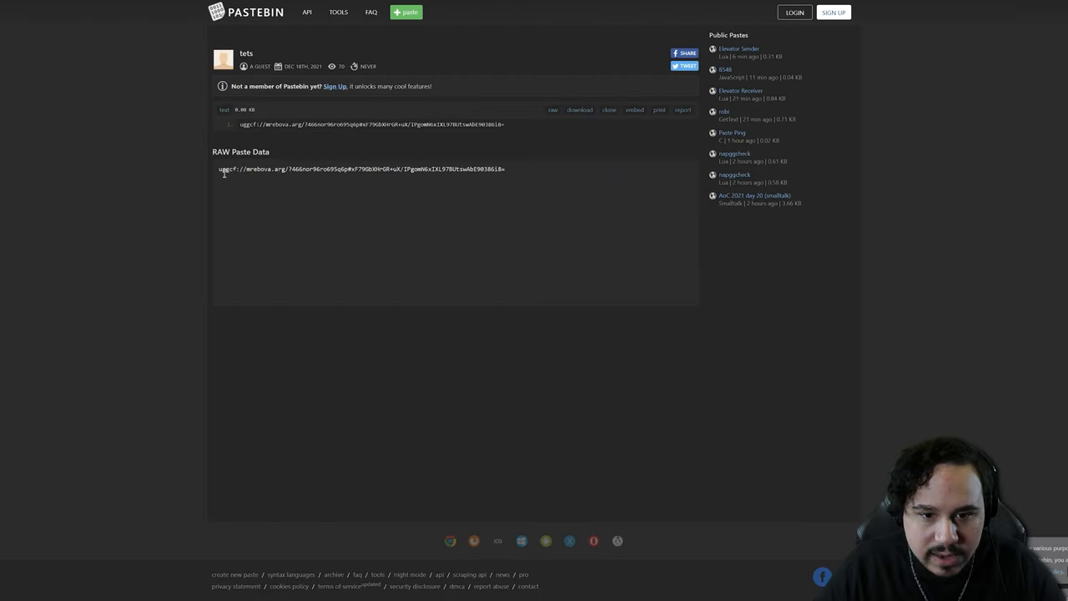
pyautogui.tripleClick(359, 168)
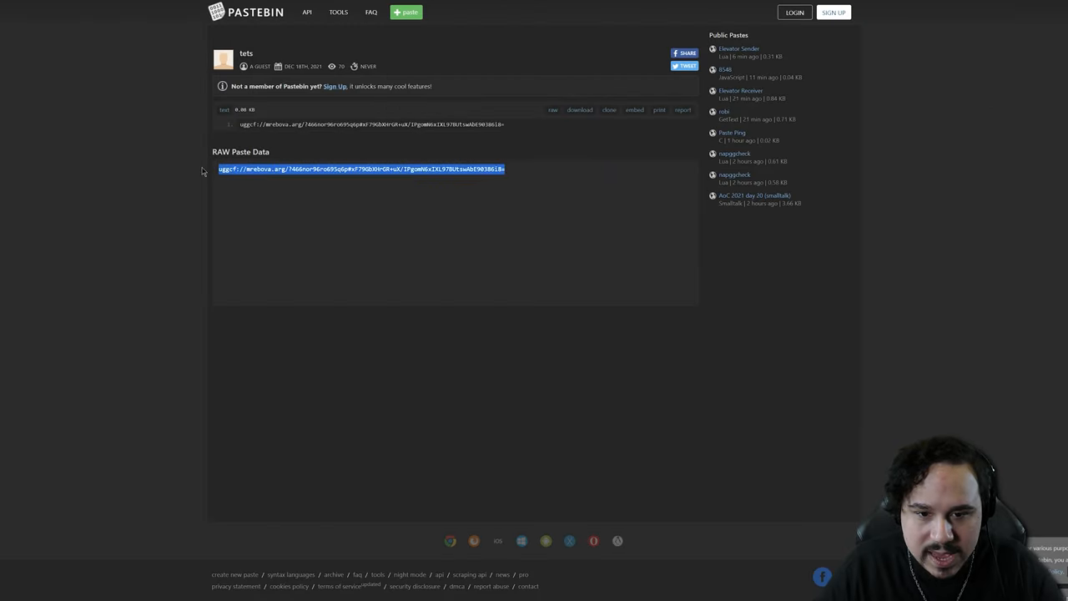
pyautogui.click(287, 200)
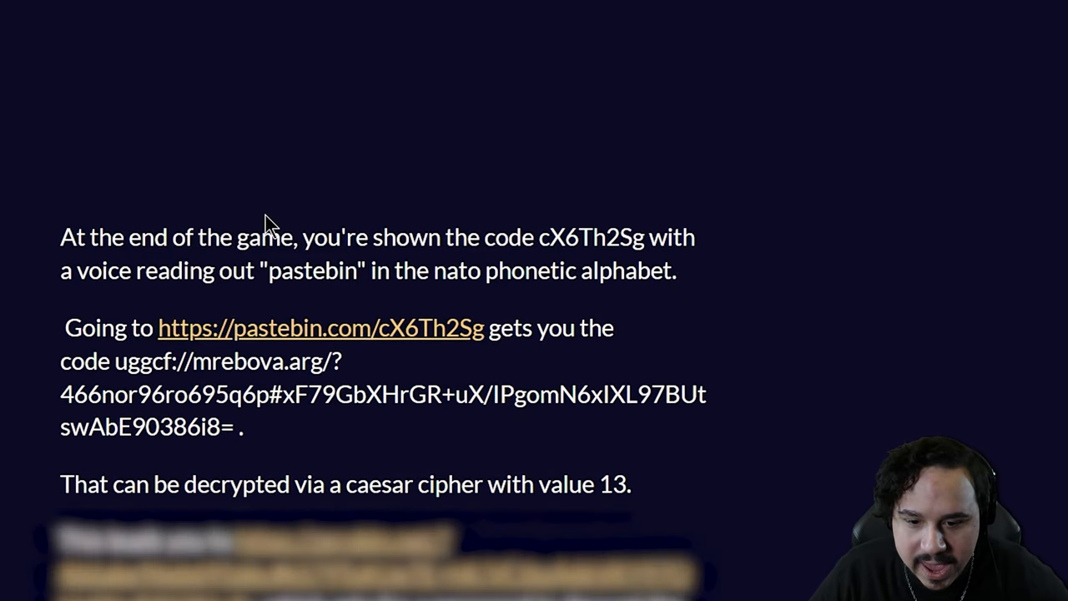
pyautogui.moveTo(180, 359)
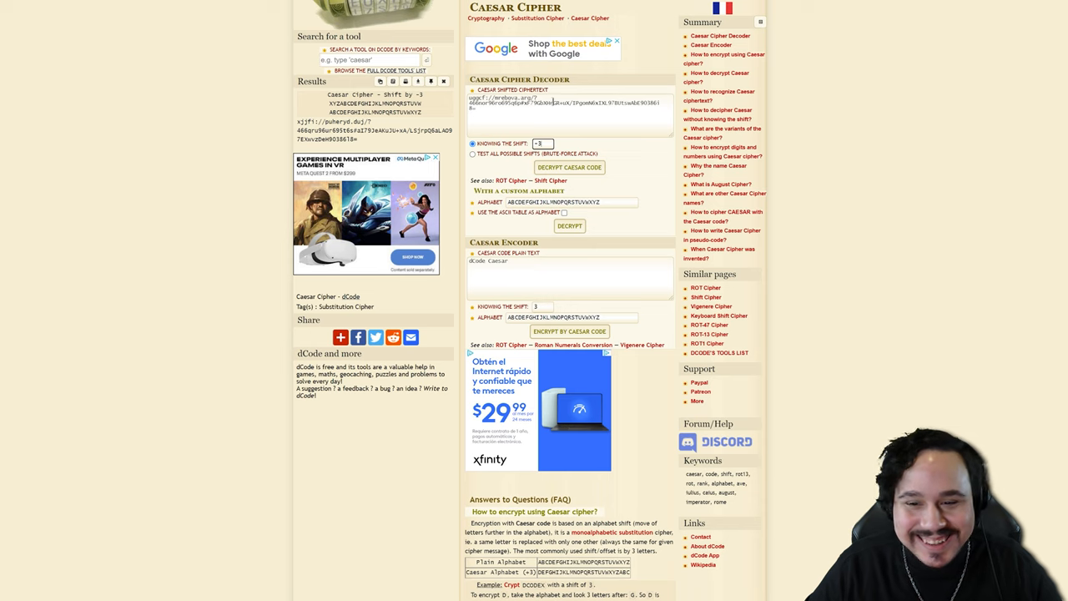
# - Decrypt the link with Caesar shift 13 and go to the resulting zerobin.net address
pyautogui.write('13')
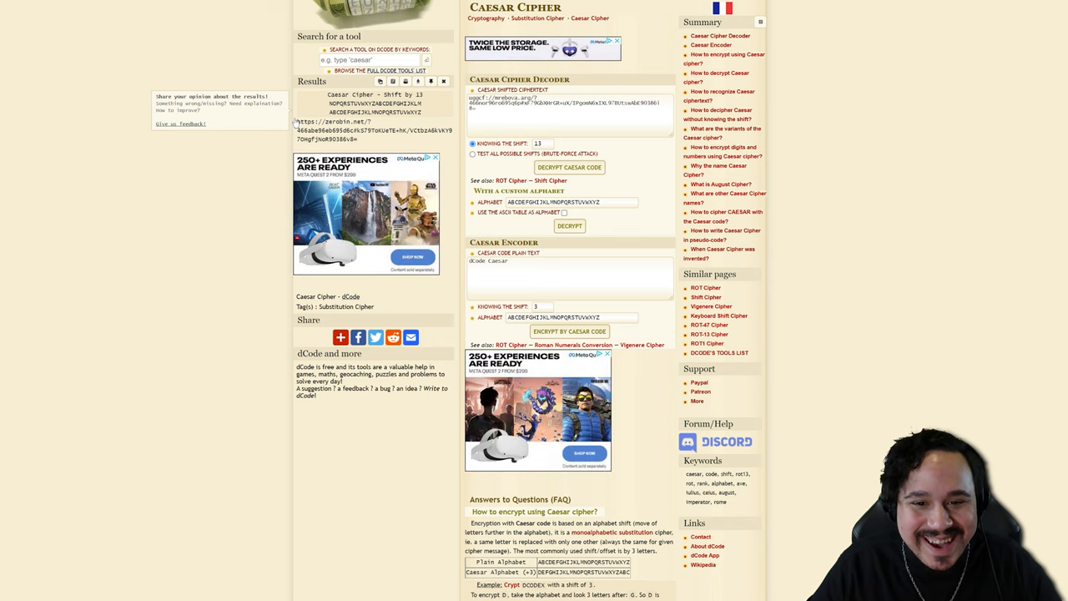
pyautogui.rightClick(334, 122)
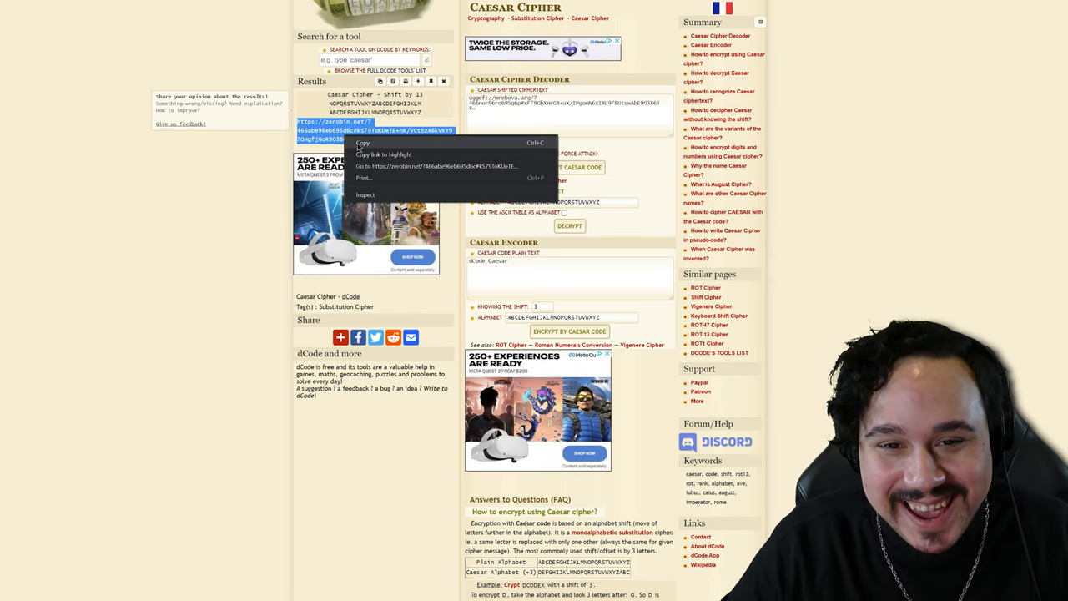
pyautogui.click(384, 166)
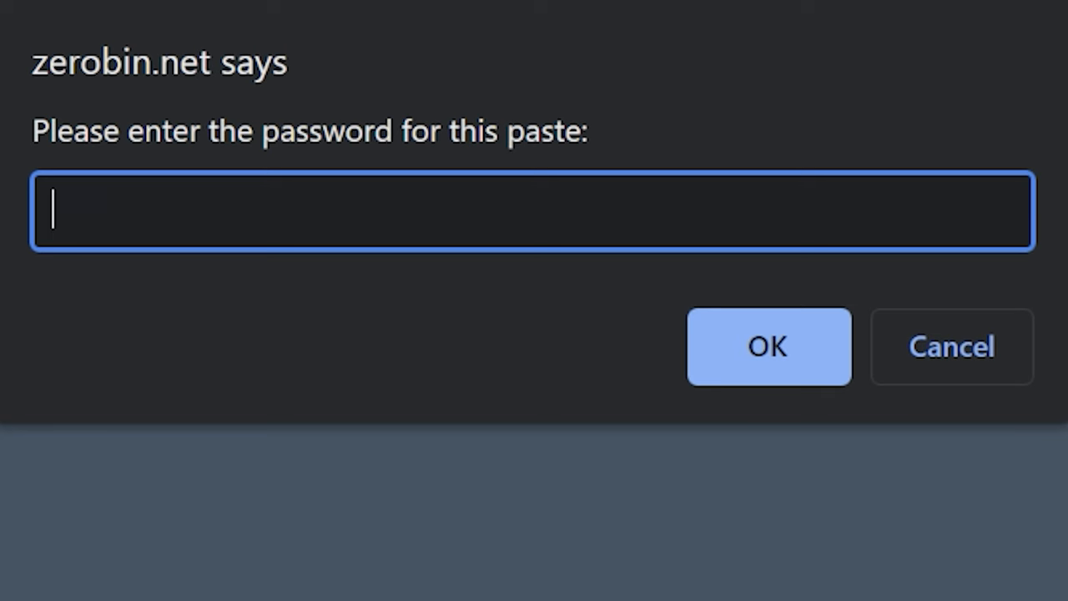
# - Dismiss the password prompt and look through the post for the password
pyautogui.click(768, 346)
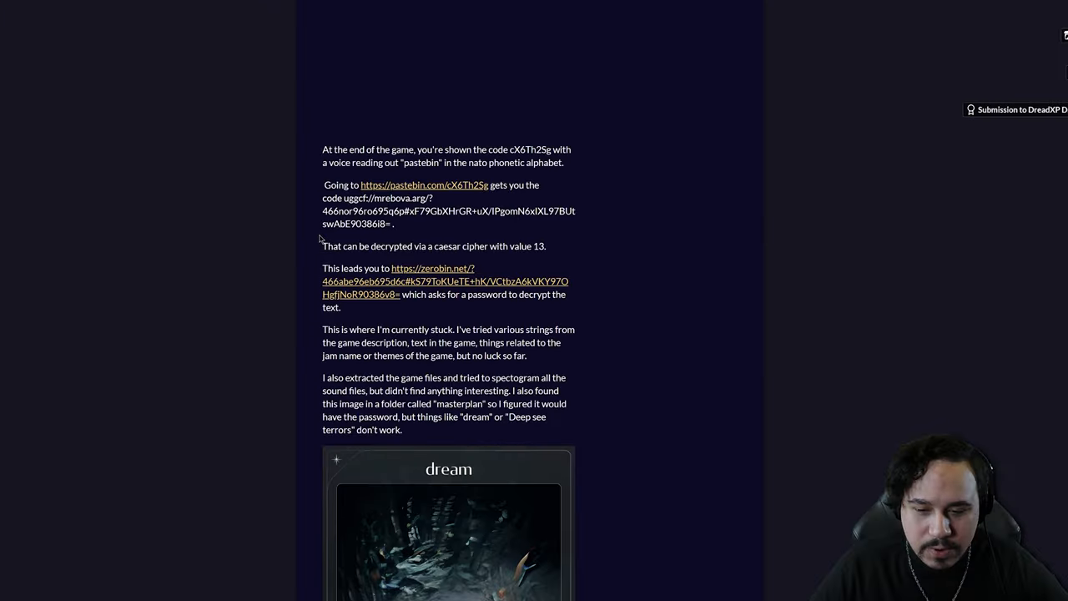
pyautogui.scroll(-3)
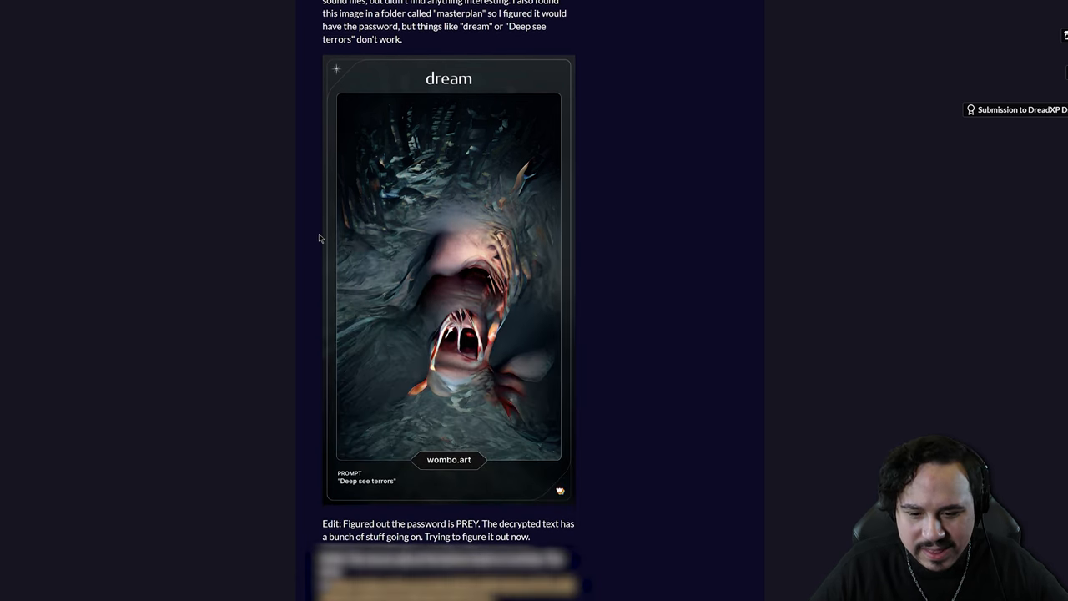
pyautogui.scroll(-3)
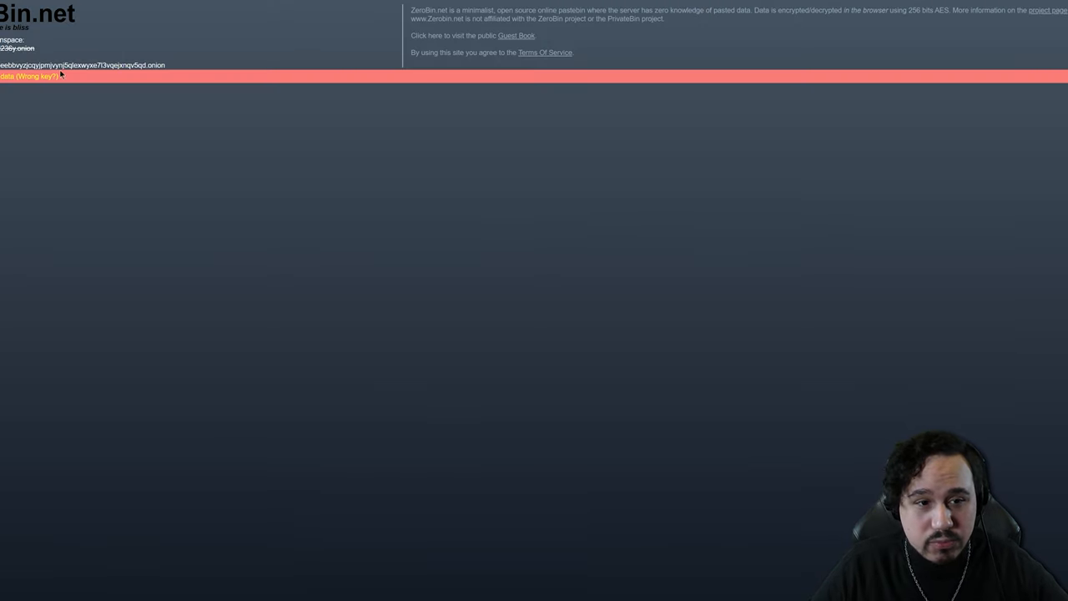
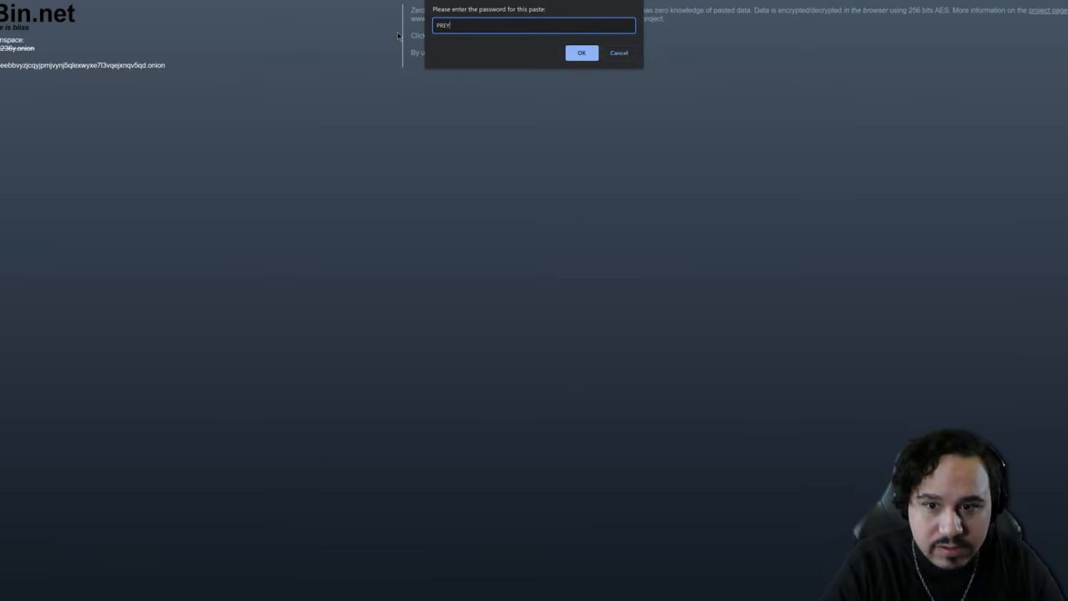
pyautogui.click(581, 52)
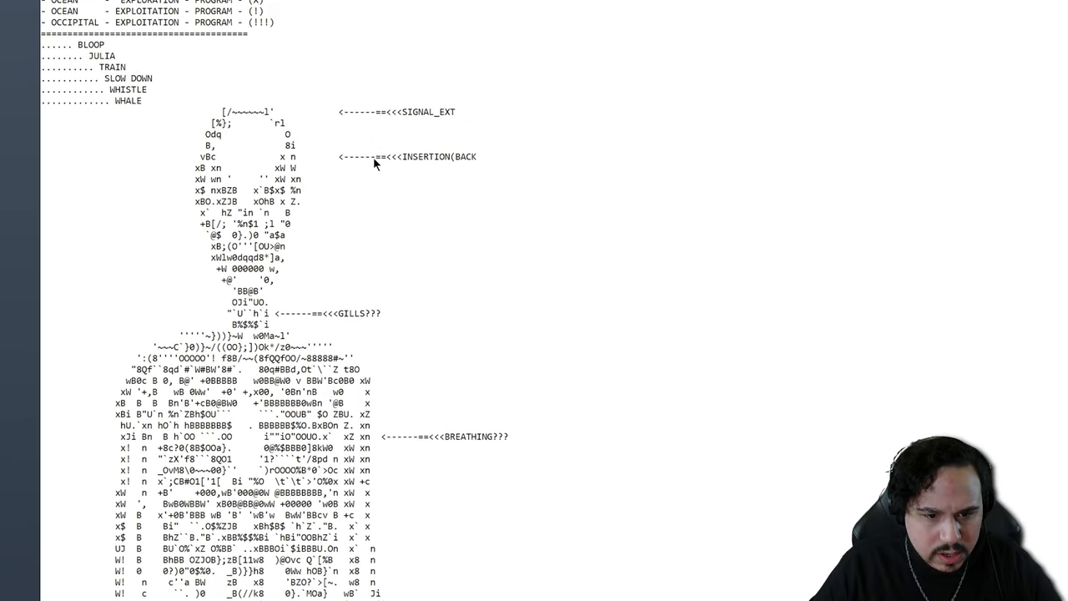
pyautogui.scroll(-3)
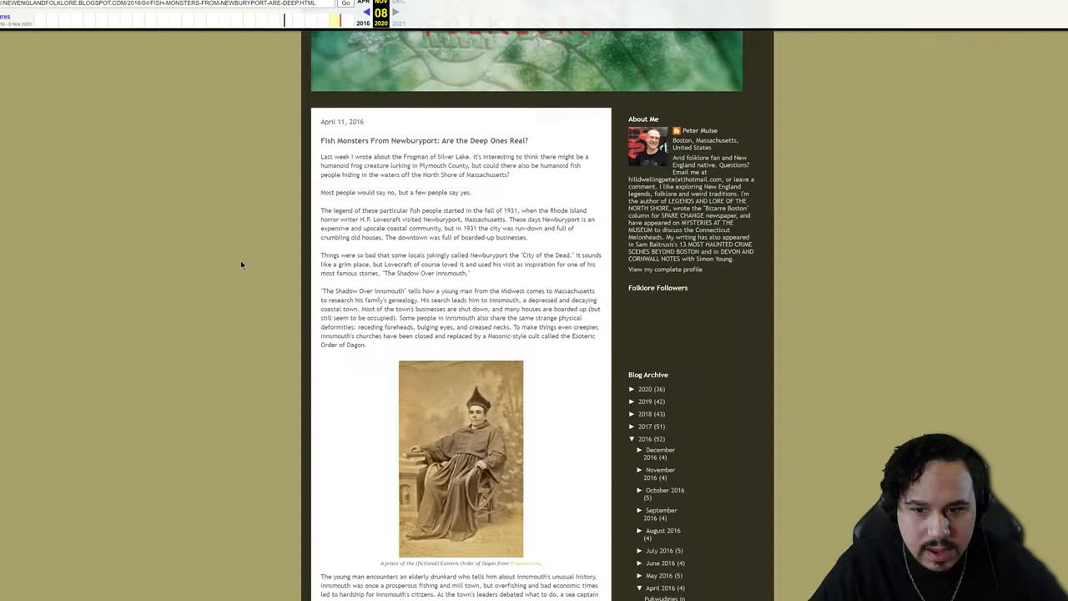
# - Scroll down through the 'Fish Monsters From Newburyport' Deep Ones article
pyautogui.scroll(-3)
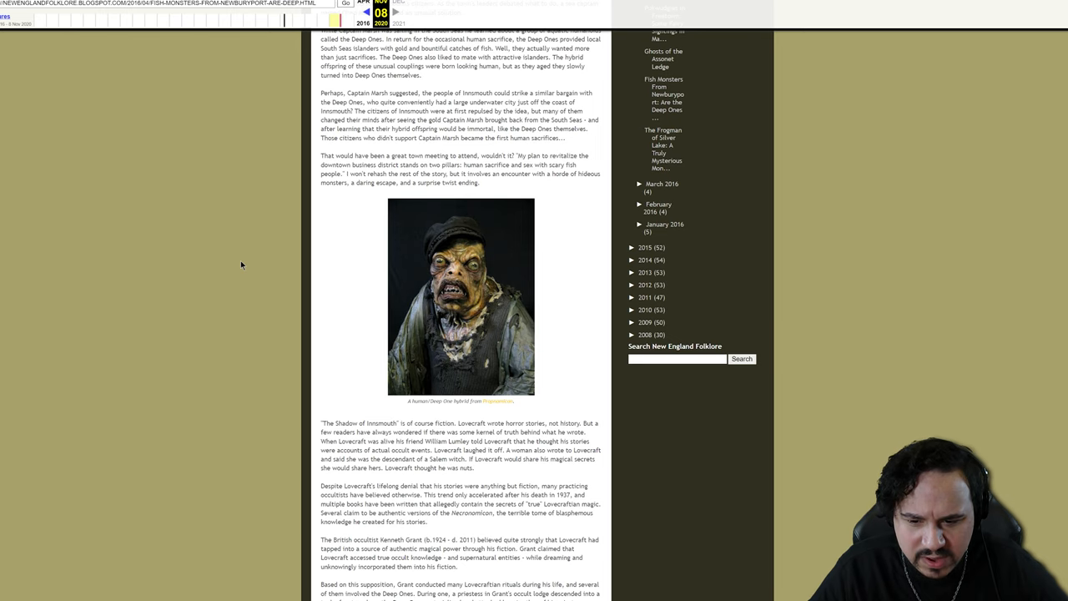
pyautogui.scroll(-3)
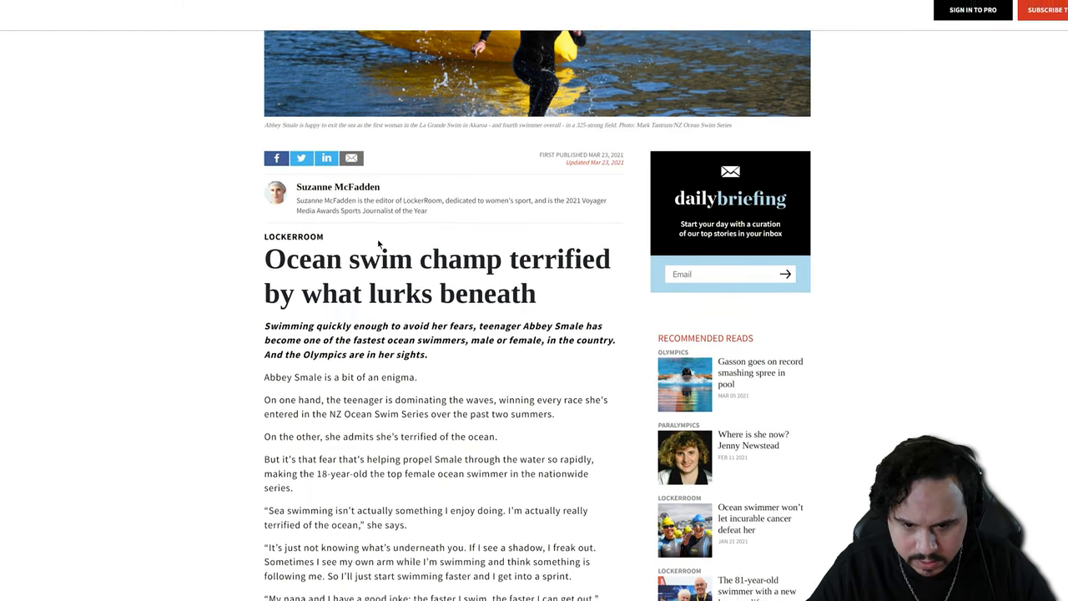
pyautogui.scroll(-3)
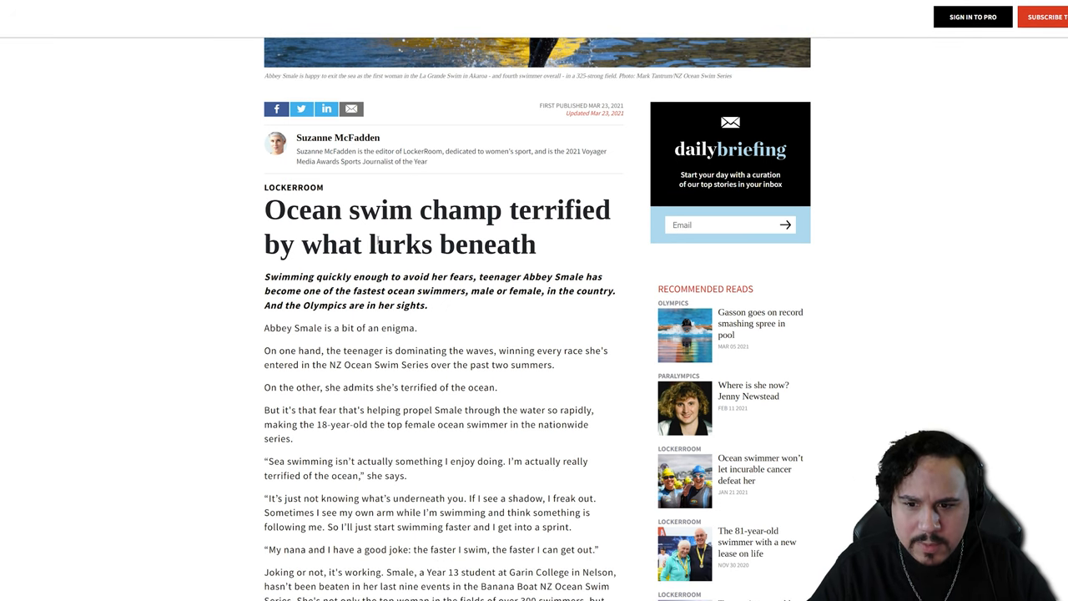
pyautogui.scroll(-3)
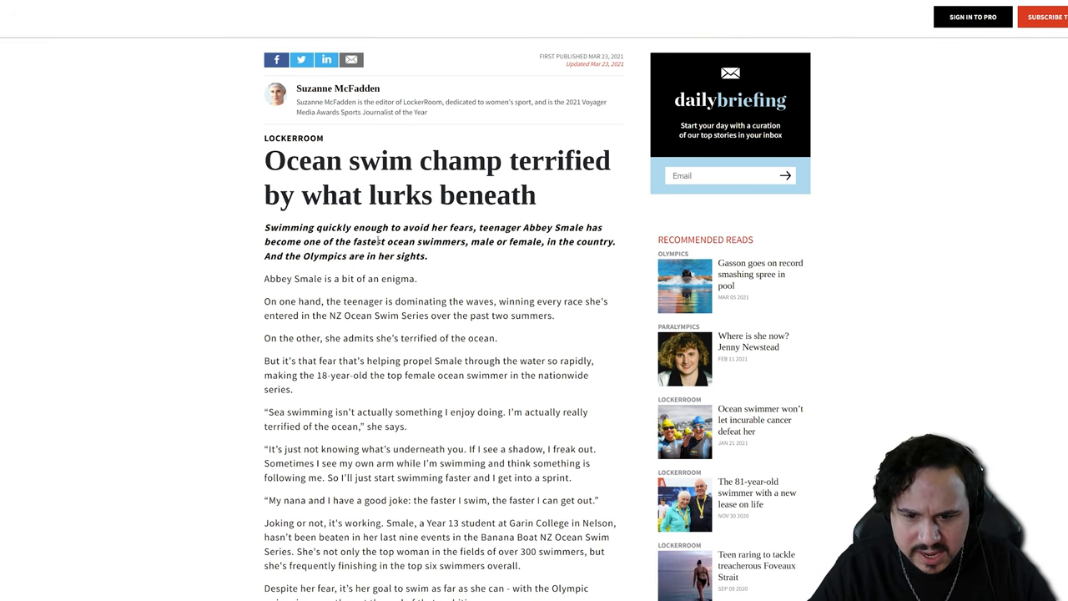
pyautogui.scroll(-3)
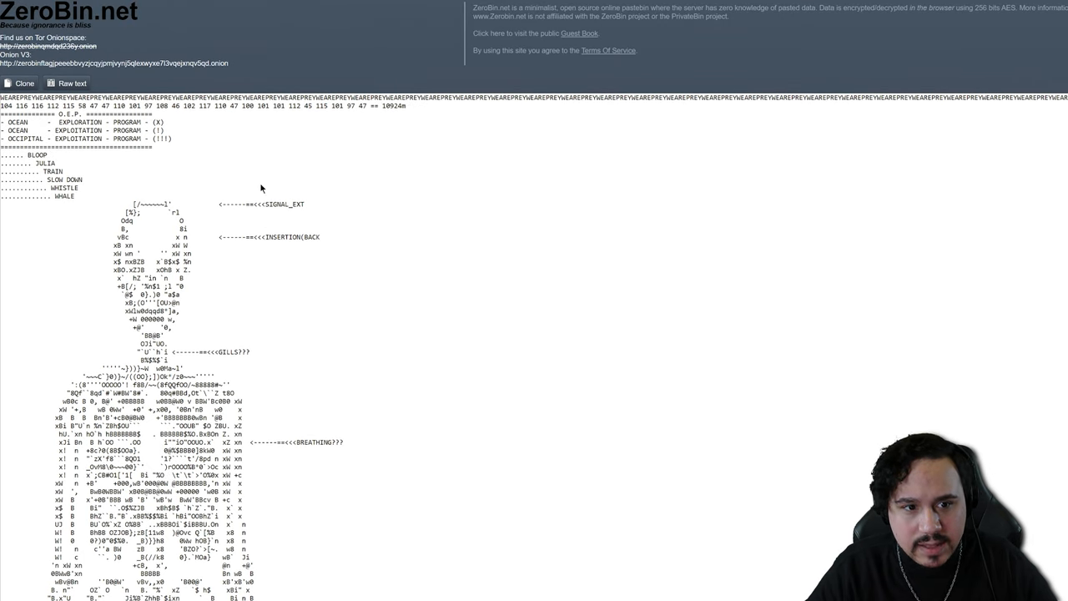
pyautogui.moveTo(271, 200)
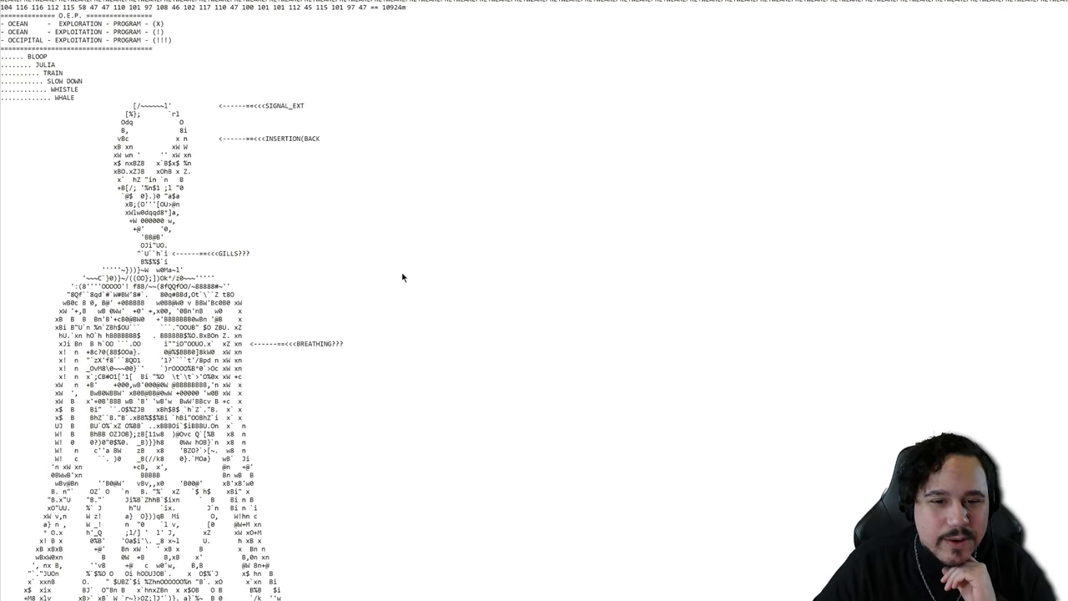
# - Scroll down the ASCII art figure to reveal the IMMOLATION annotation below GILLS and BREATHING
pyautogui.scroll(-3)
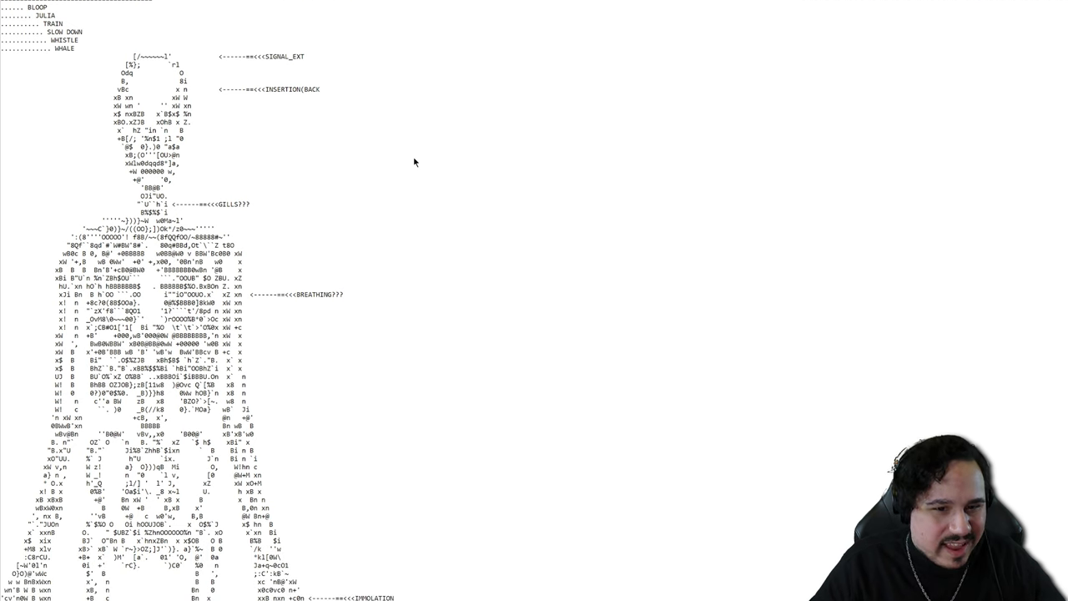
pyautogui.scroll(-3)
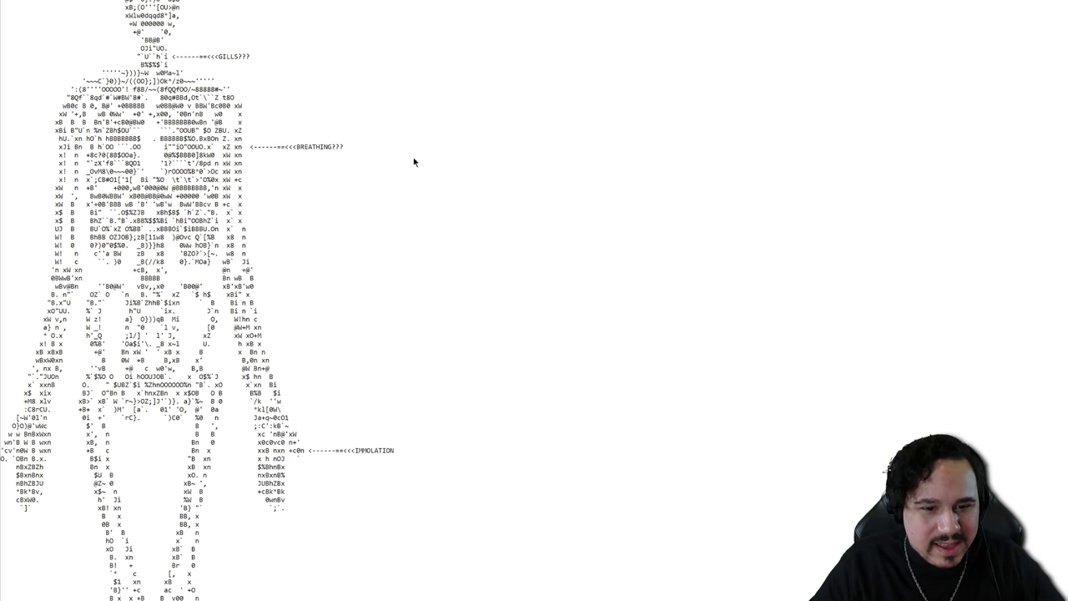
pyautogui.moveTo(326, 170)
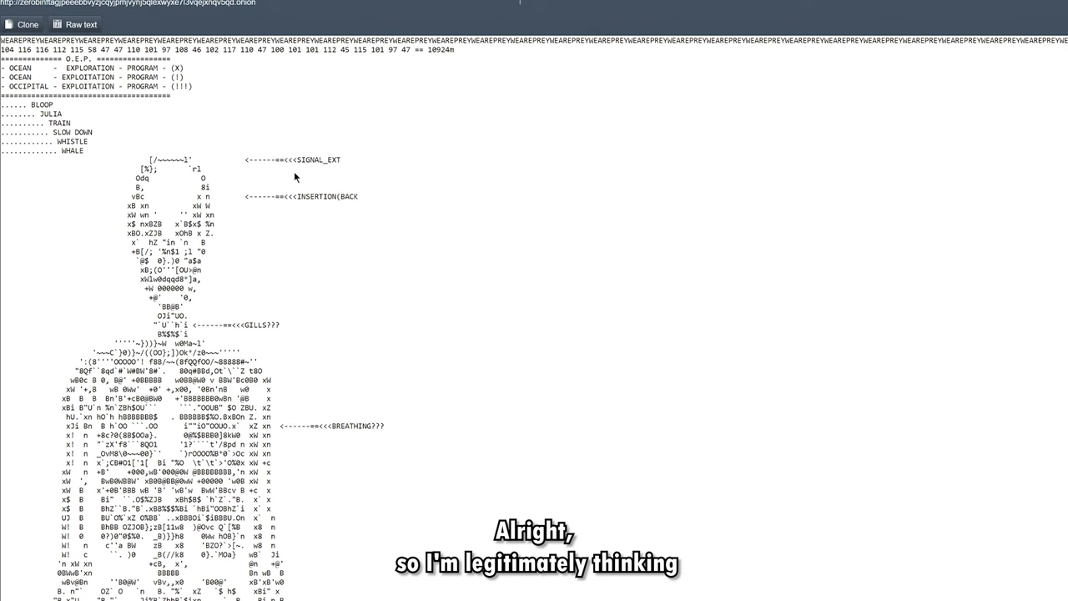
pyautogui.scroll(-3)
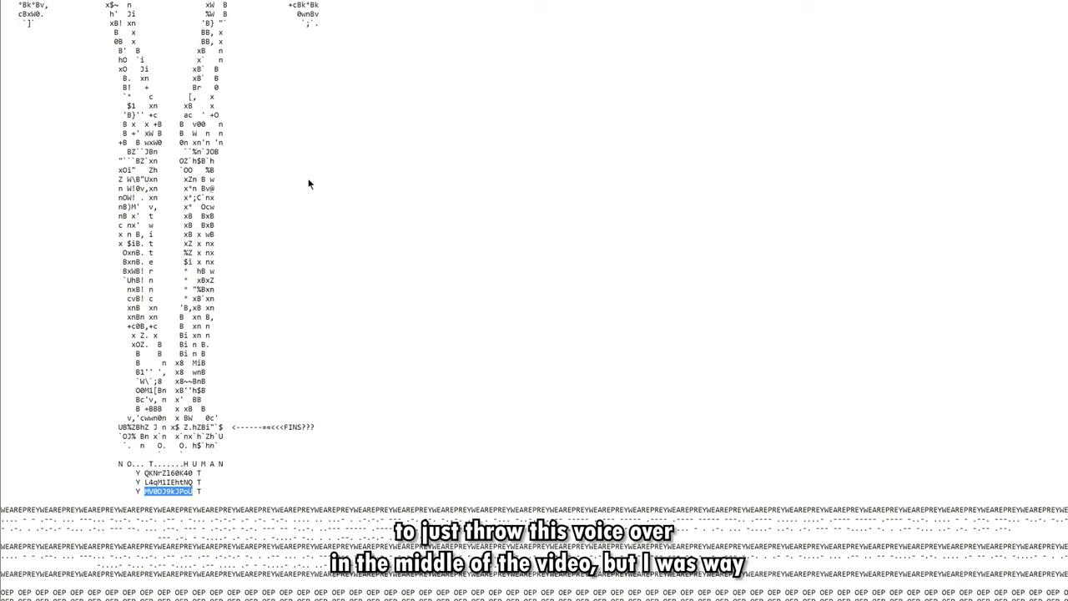
pyautogui.moveTo(377, 234)
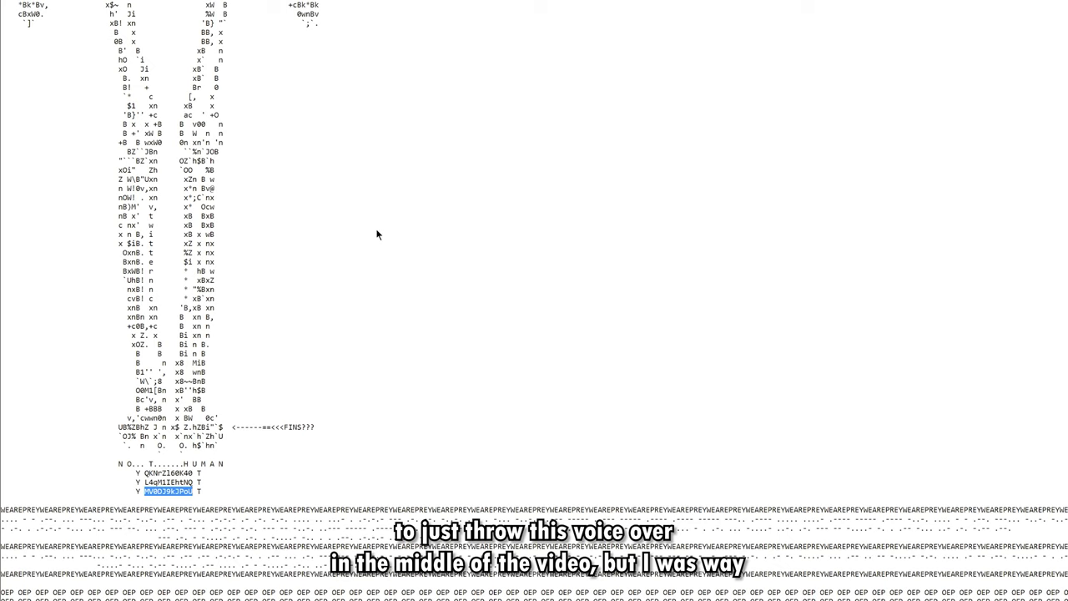
pyautogui.moveTo(233, 488)
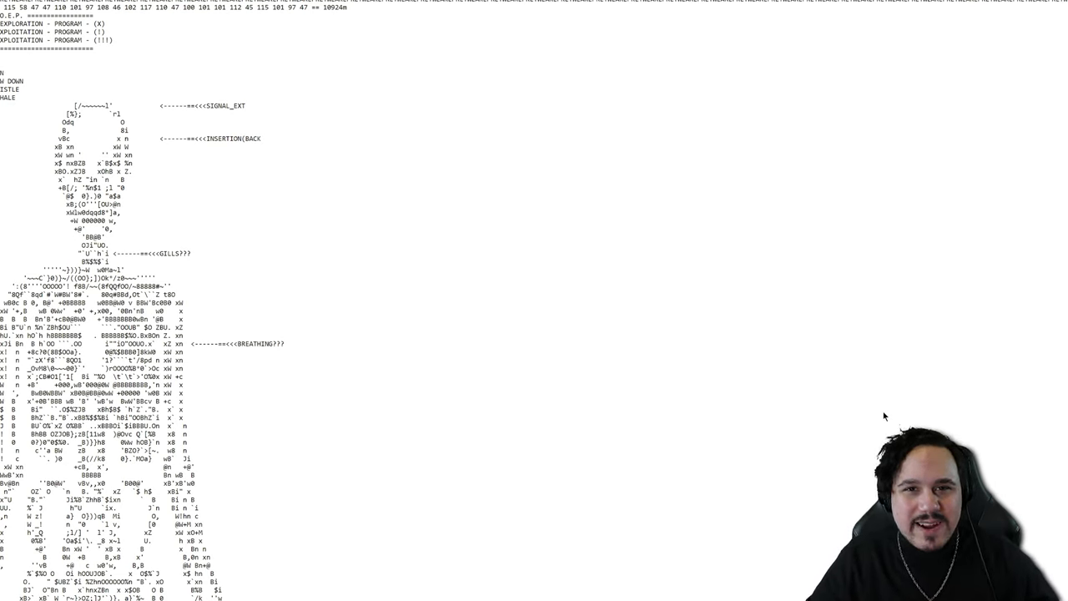
pyautogui.moveTo(869, 421)
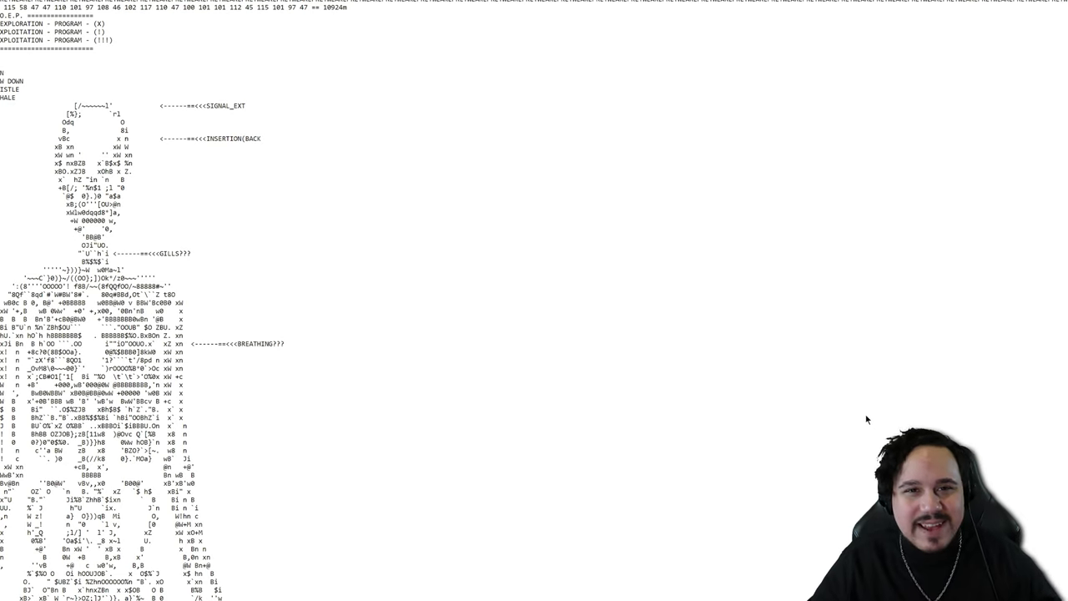
pyautogui.moveTo(821, 411)
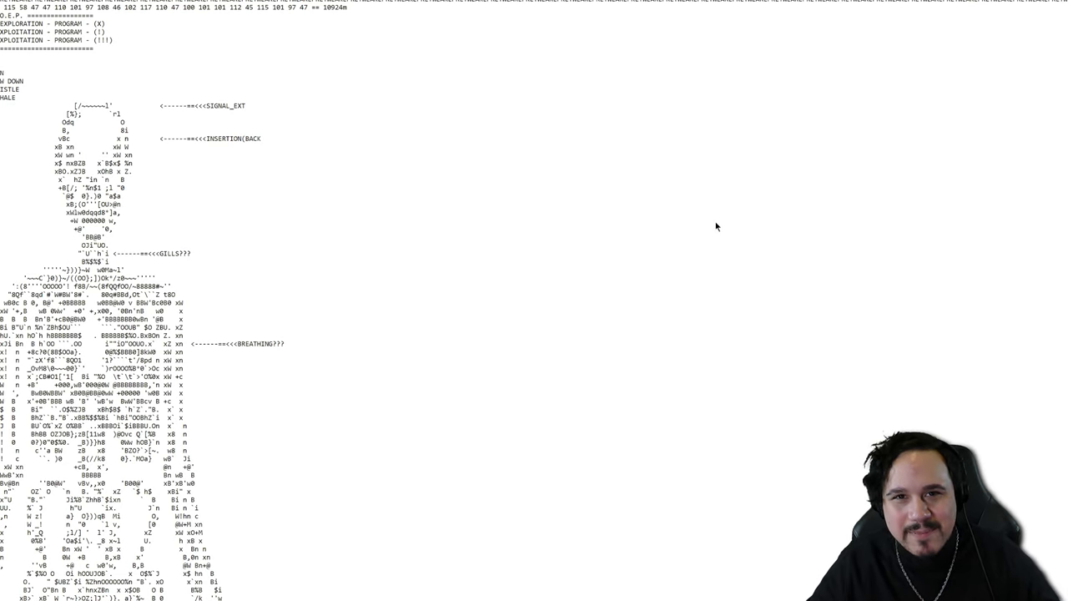
pyautogui.moveTo(691, 239)
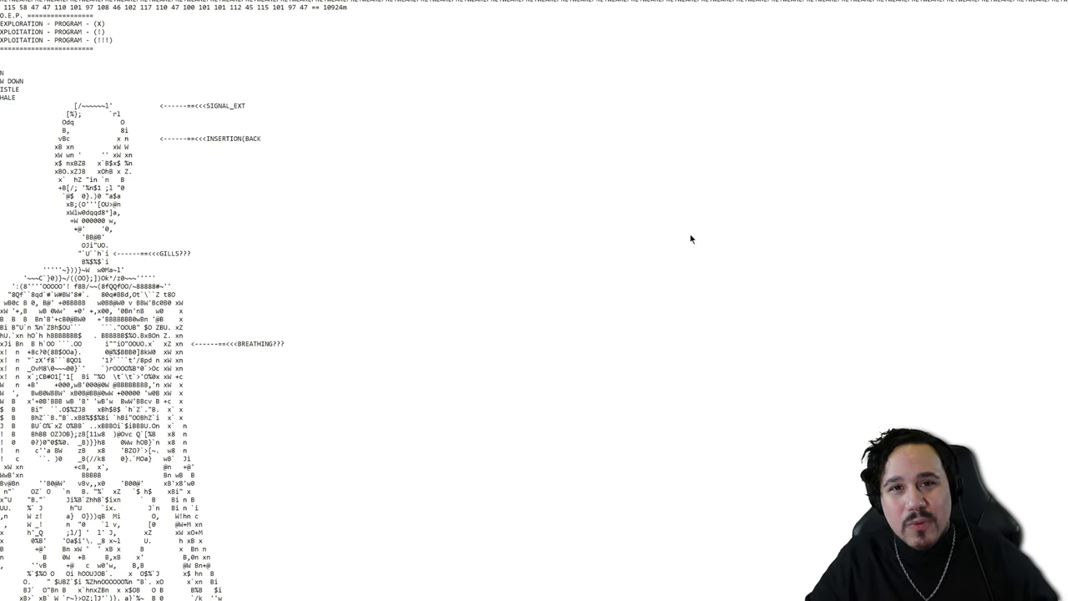